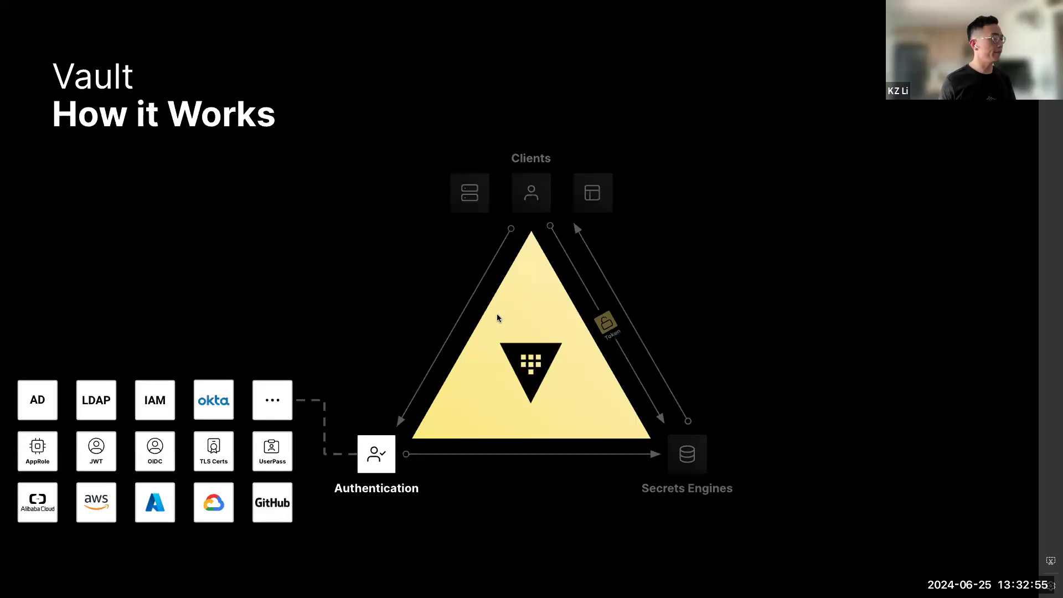
mouse_move(257, 514)
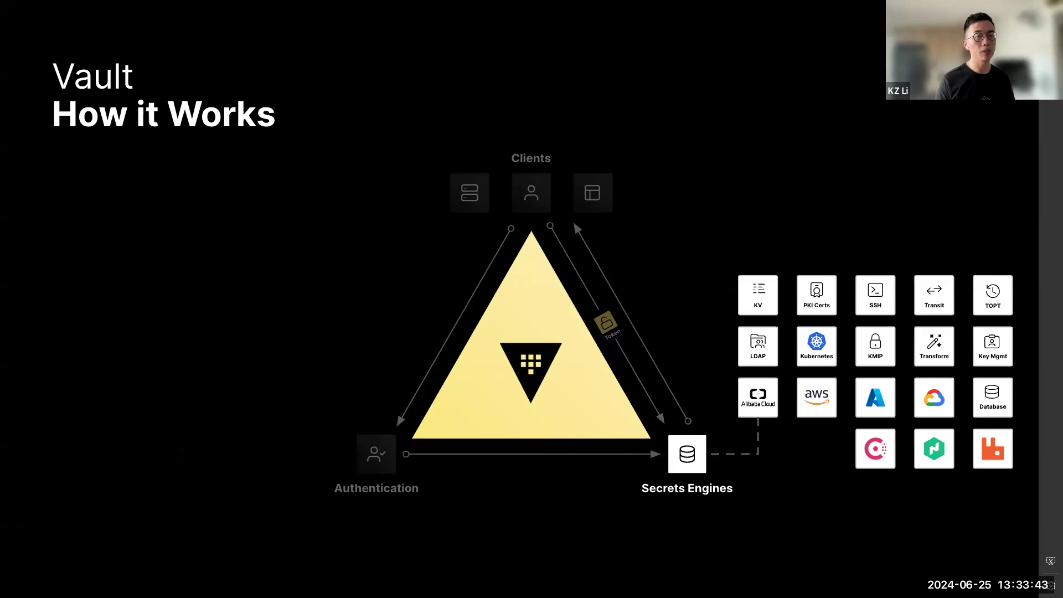
mouse_move(757, 300)
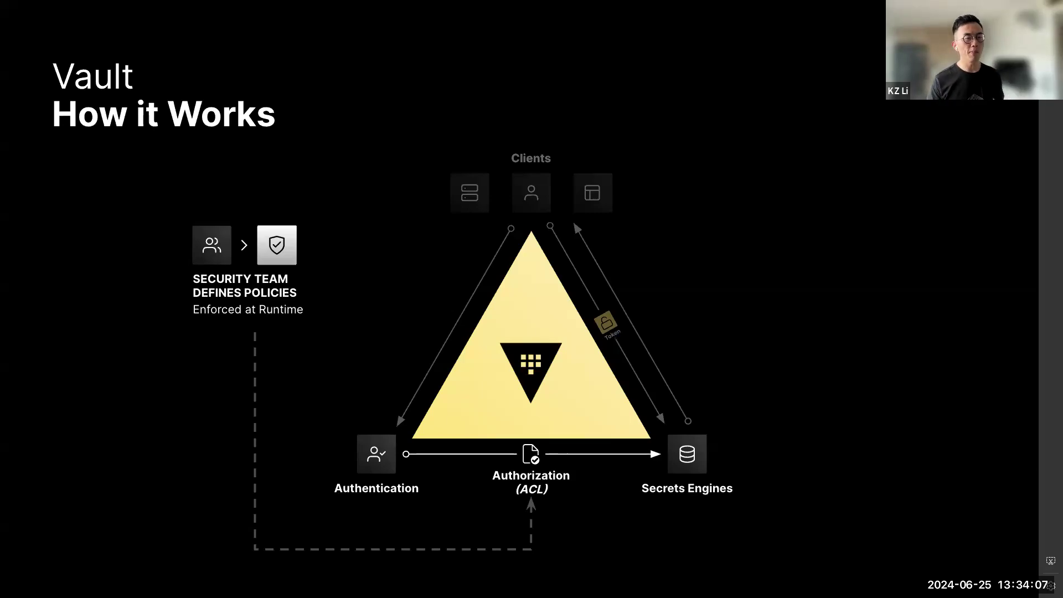
mouse_move(660, 263)
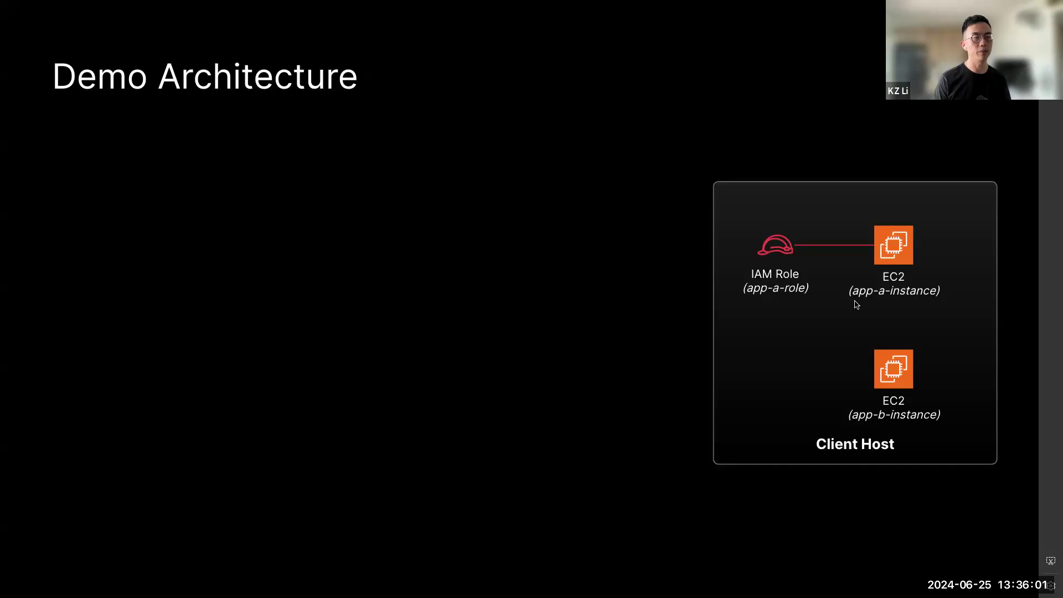
mouse_move(908, 369)
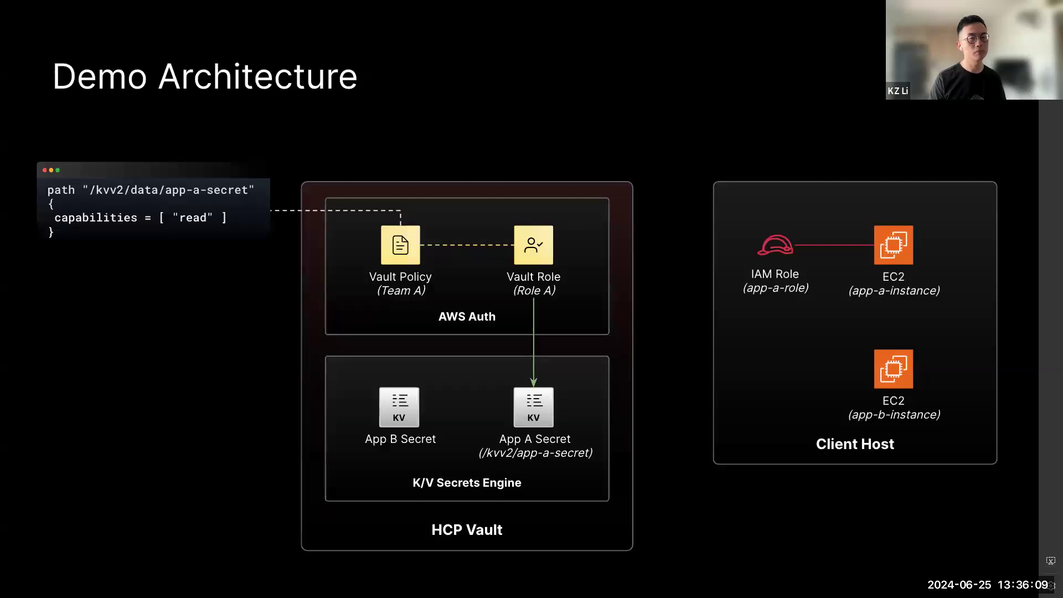
mouse_move(540, 297)
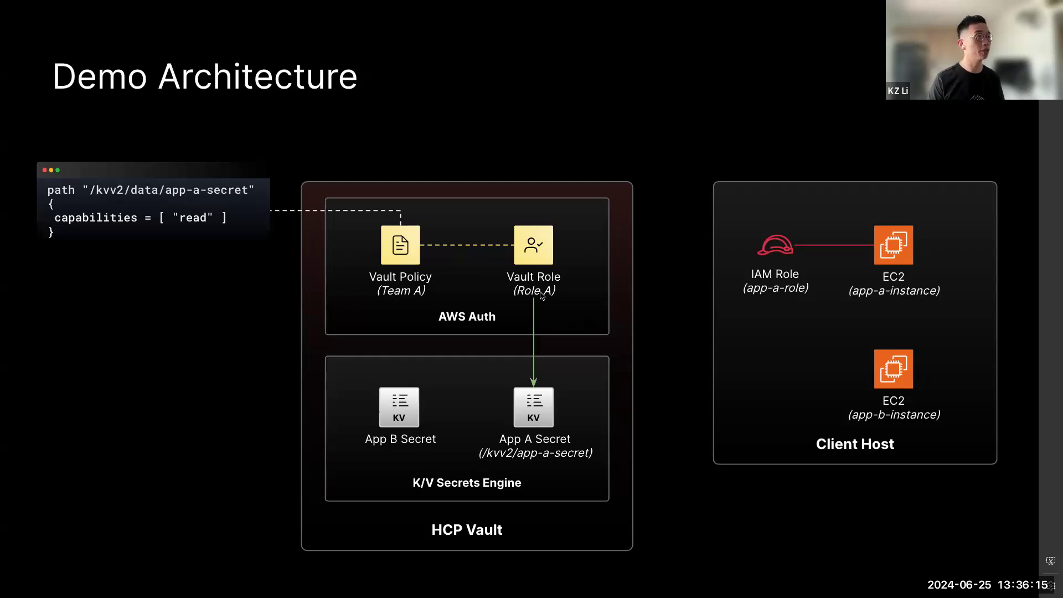
mouse_move(387, 251)
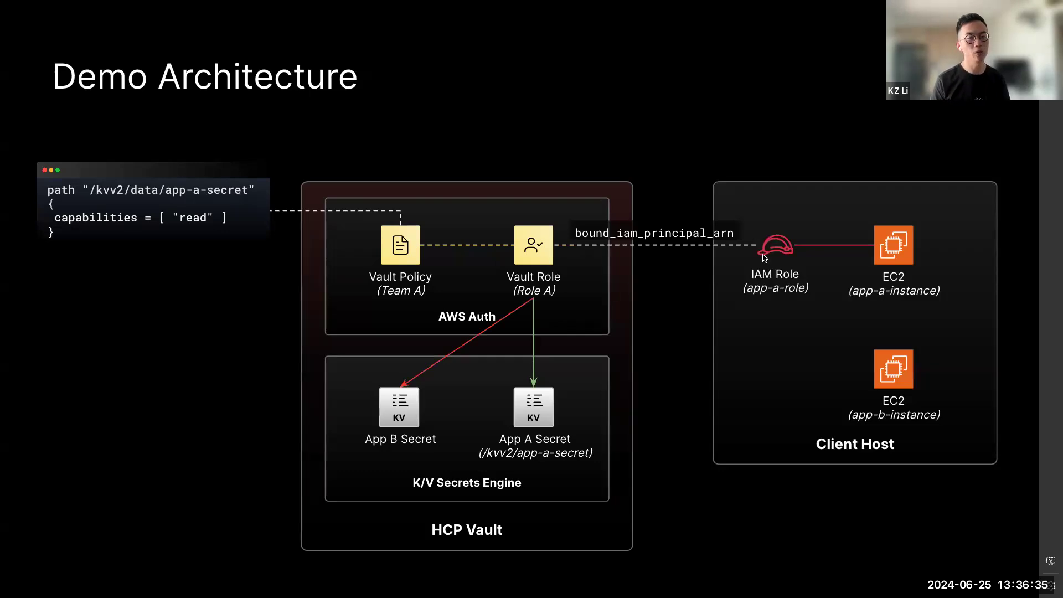
mouse_move(504, 254)
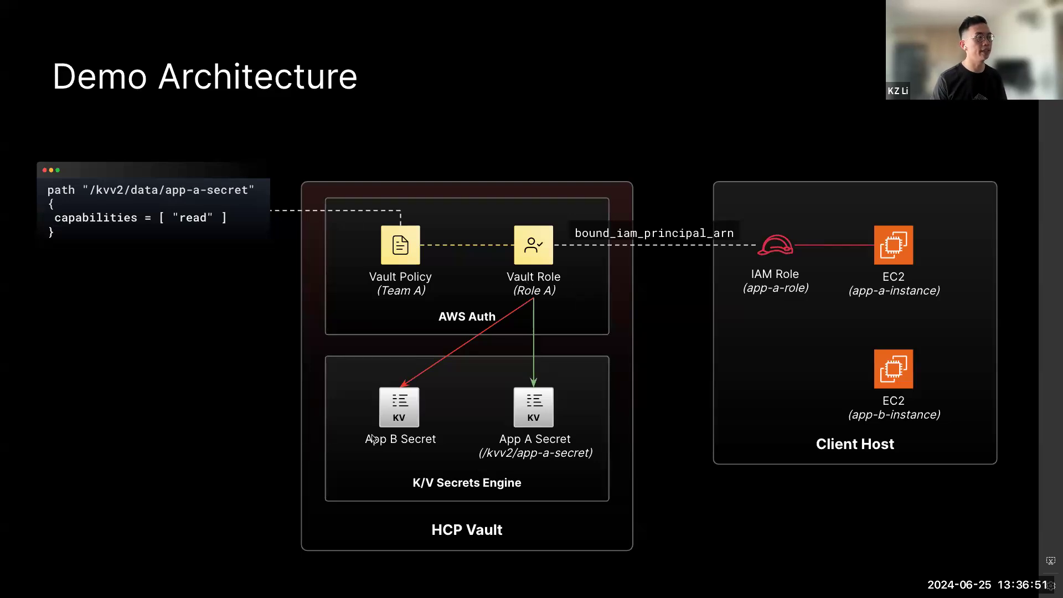
mouse_move(658, 337)
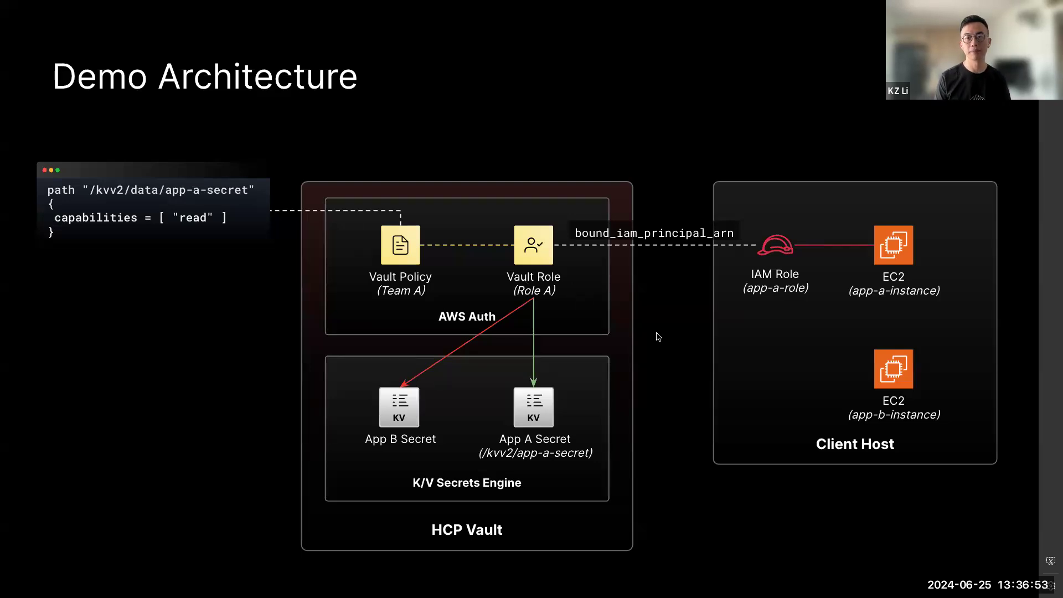
Step: Advance the Demo Architecture slide build to the next element
key(Right)
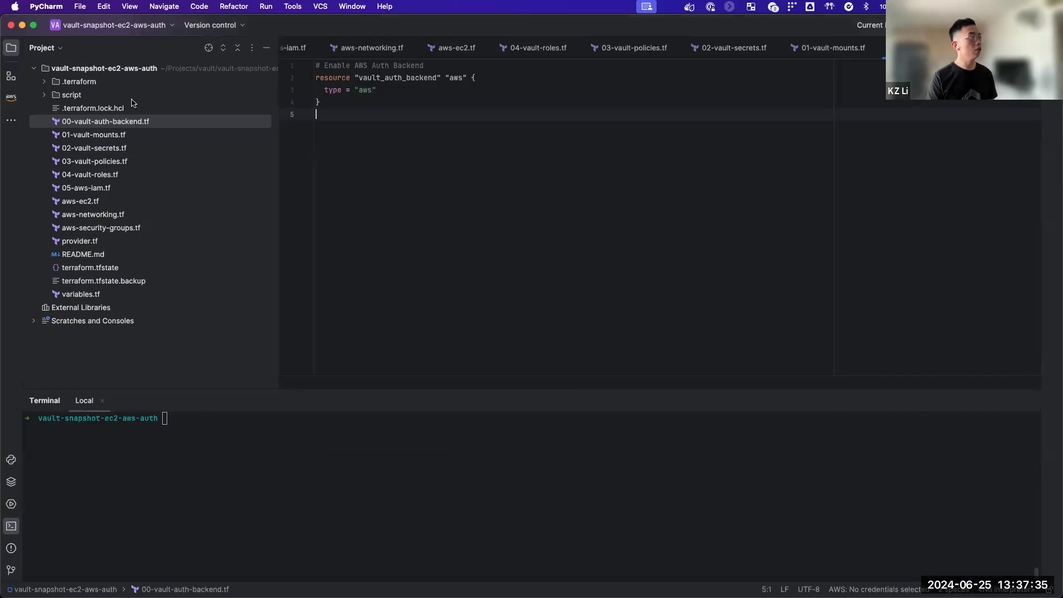
Step: With provider.tf open, run terraform apply --auto-approve in the terminal until 30 resources are added
right_click(834, 47)
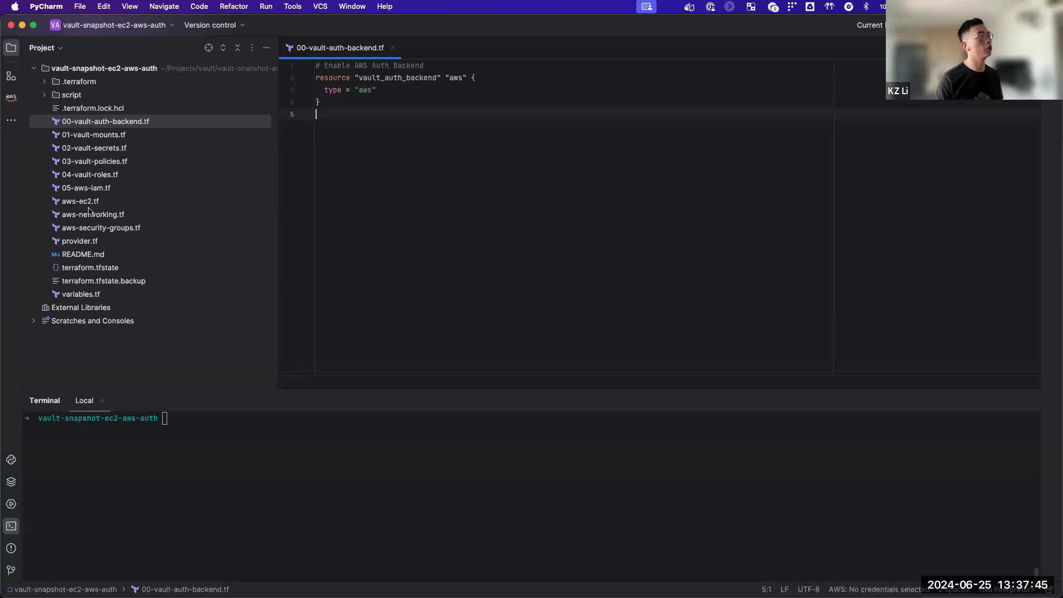
click(80, 241)
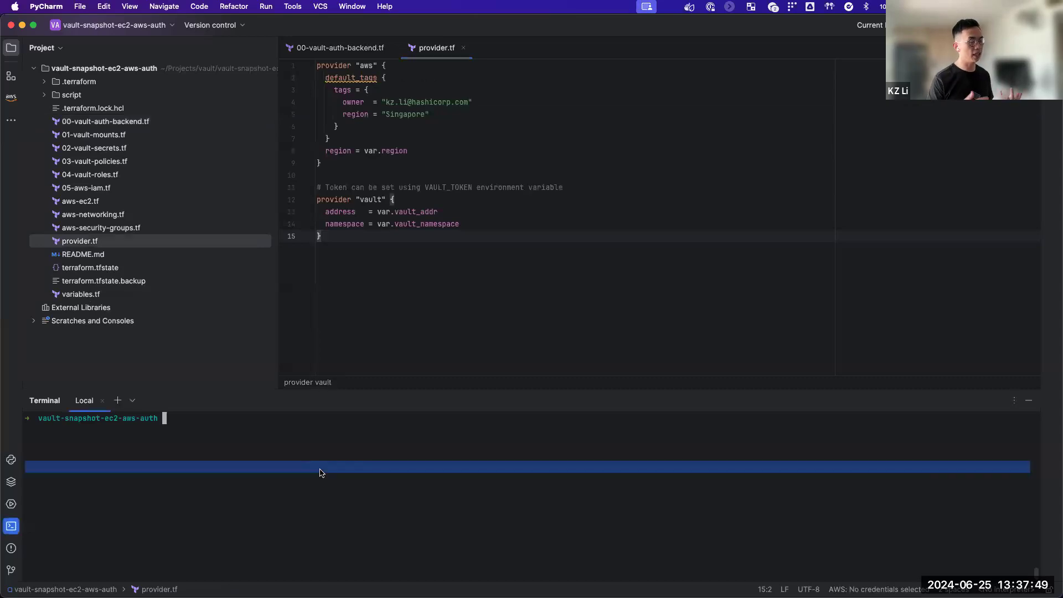
text(terrafor)
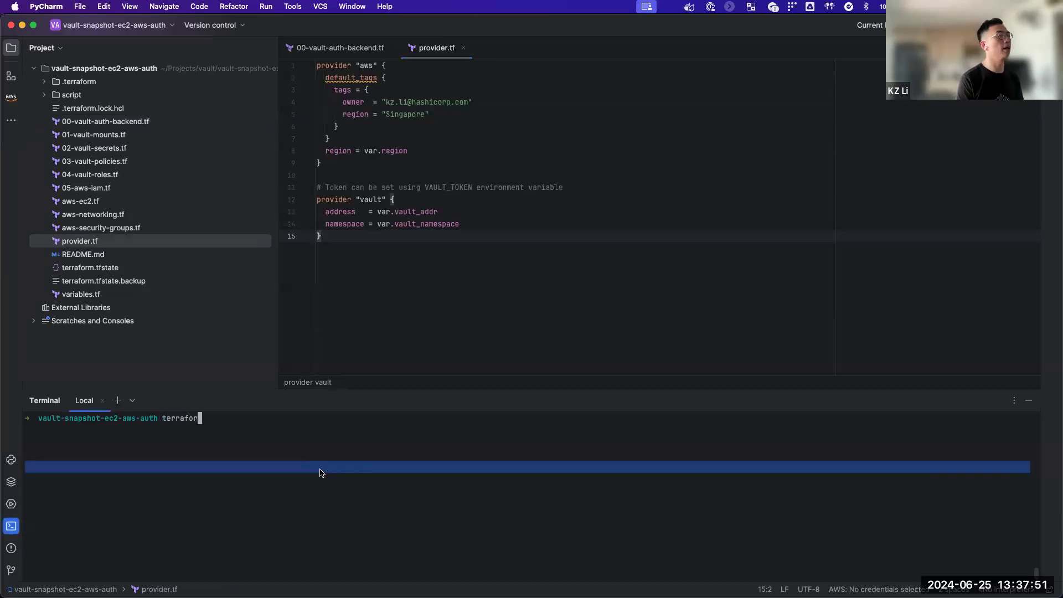
text(apply --autp)
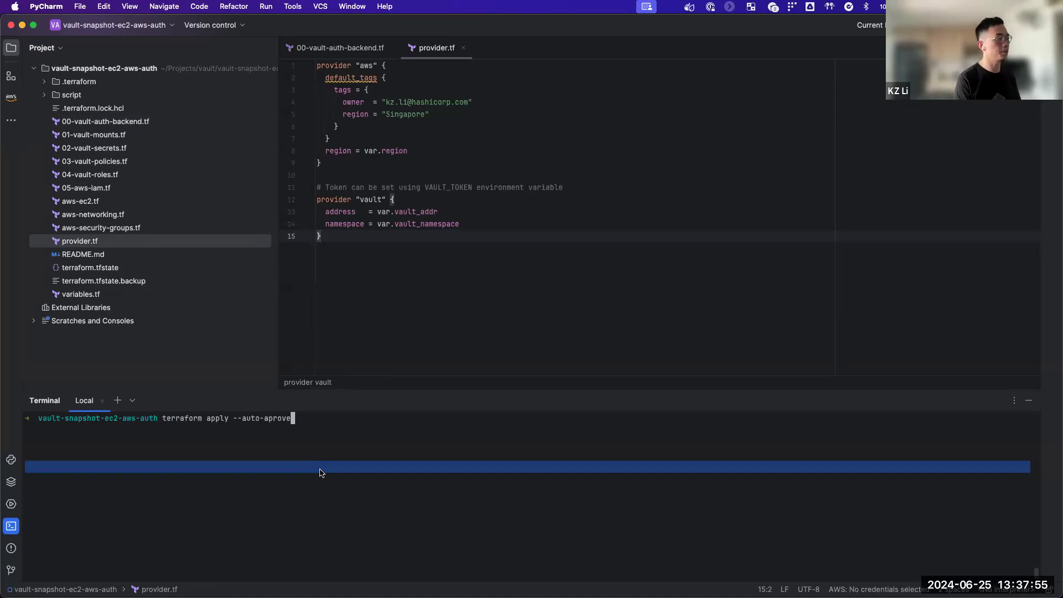
key(Backspace)
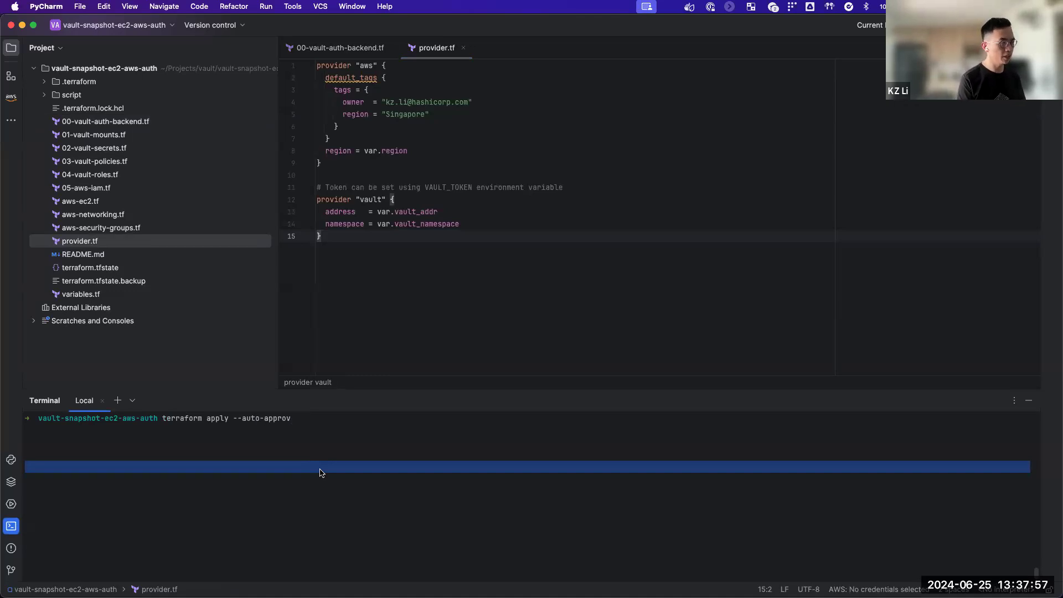
text(e)
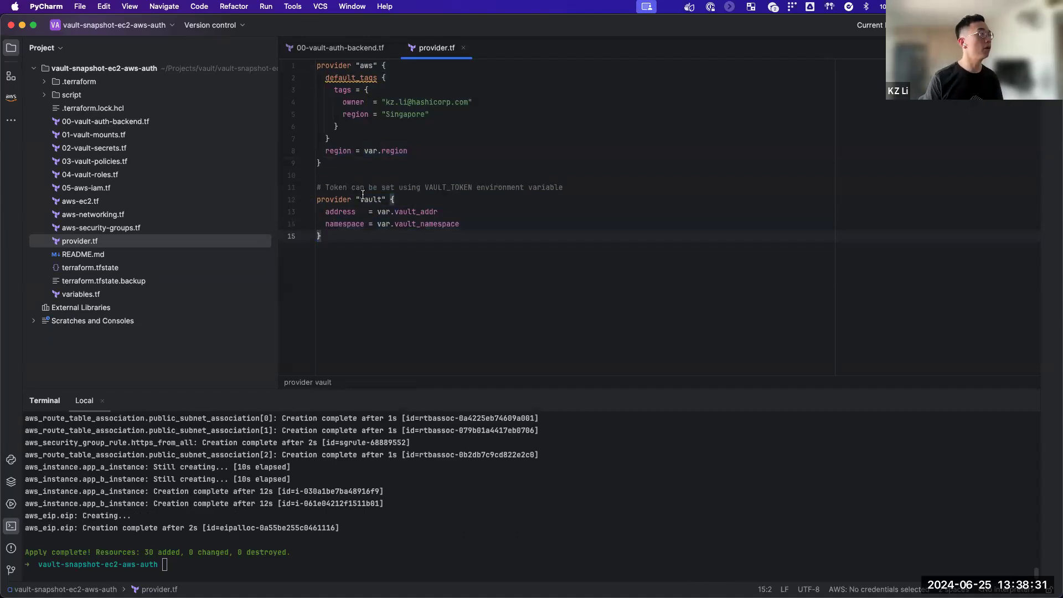
Step: Highlight VAULT_TOKEN and the whole 00-vault-auth-backend.tf content, then move to 01-vault-mounts.tf
double_click(449, 187)
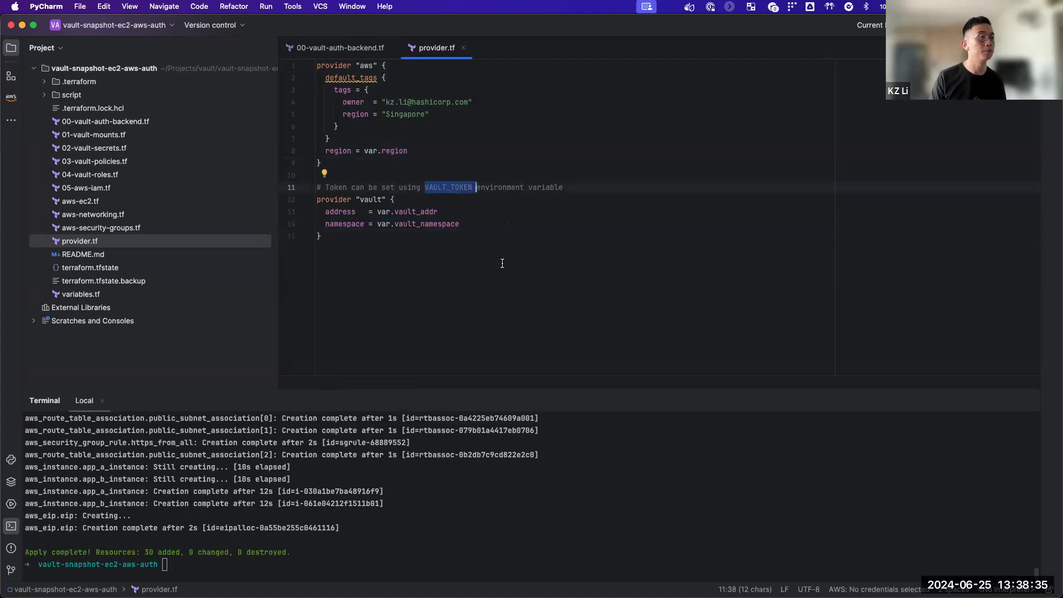
mouse_move(498, 200)
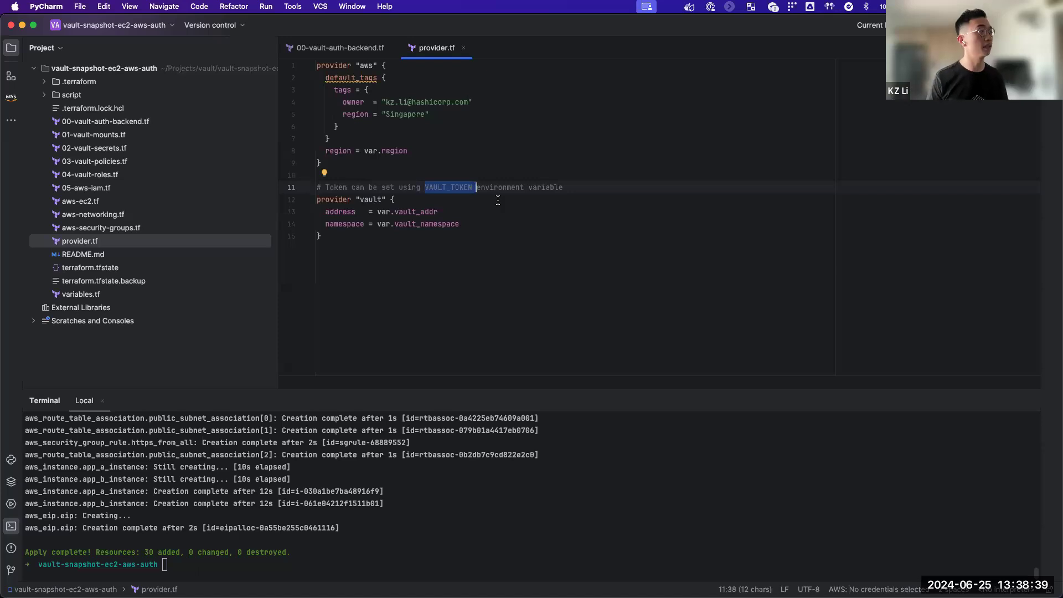
mouse_move(140, 132)
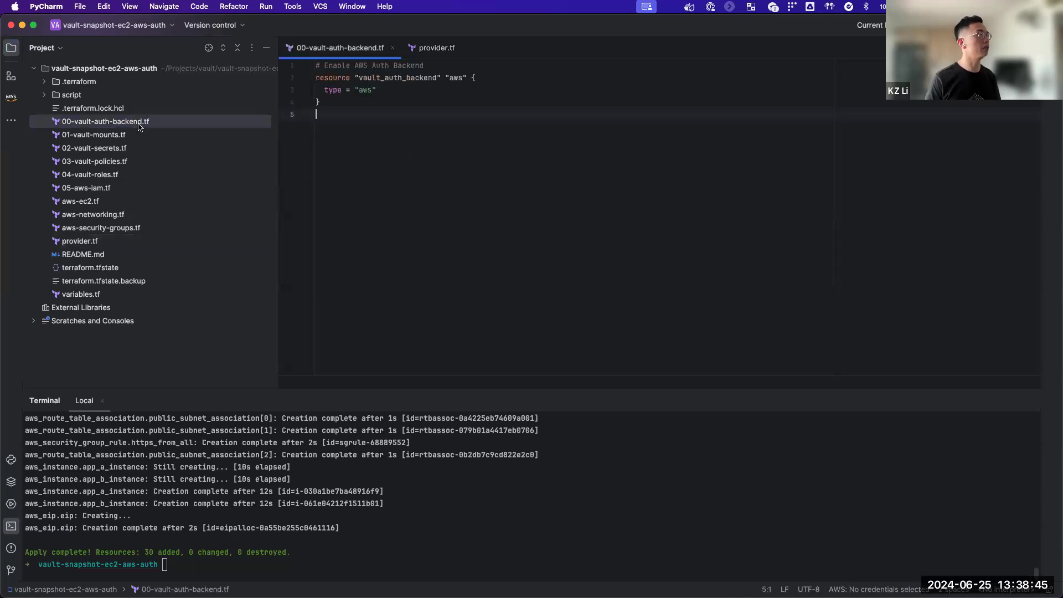
key(cmd+a)
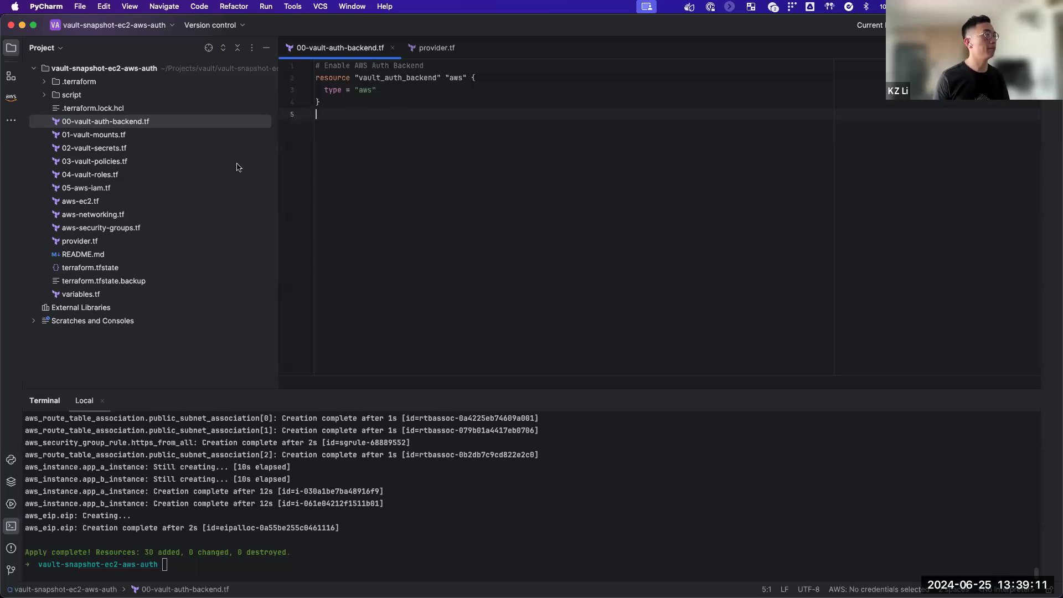
click(94, 134)
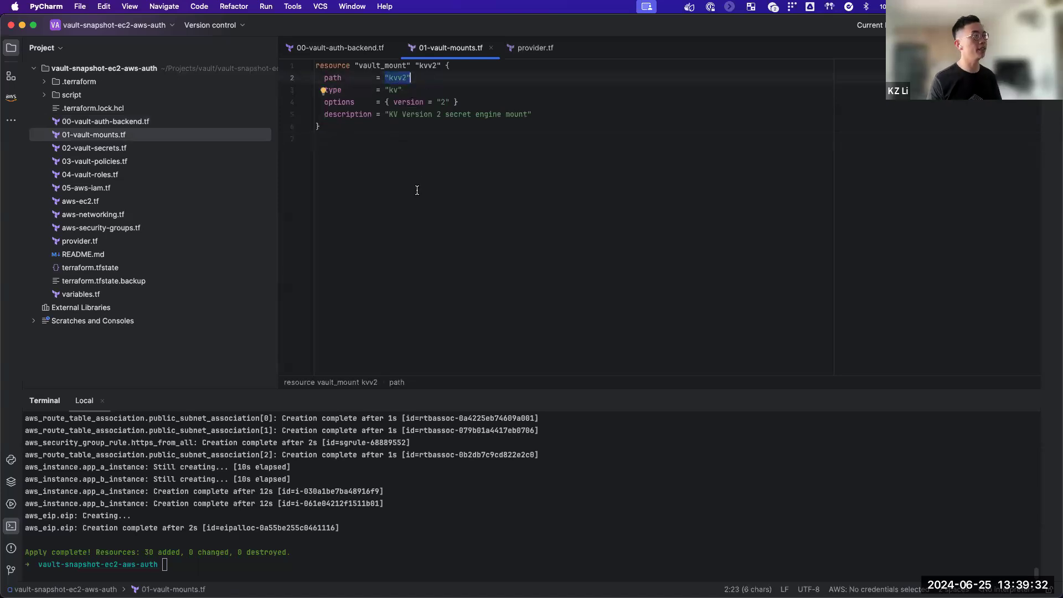
Step: Review 02-vault-secrets.tf, emphasising the vault_kv_secret_v2 resources for appASecret and appBSecret
click(96, 149)
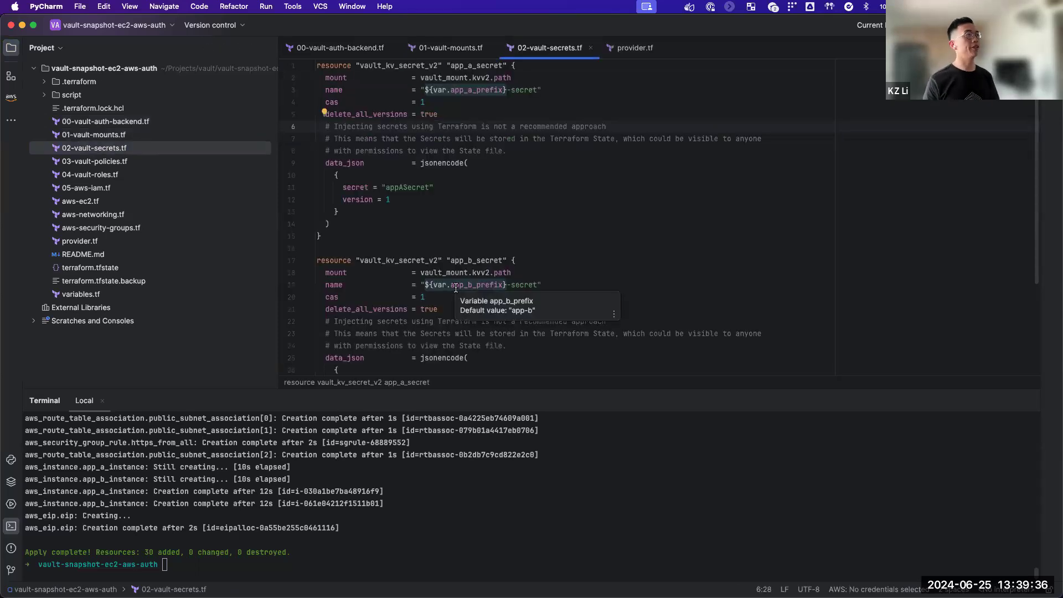
mouse_move(350, 109)
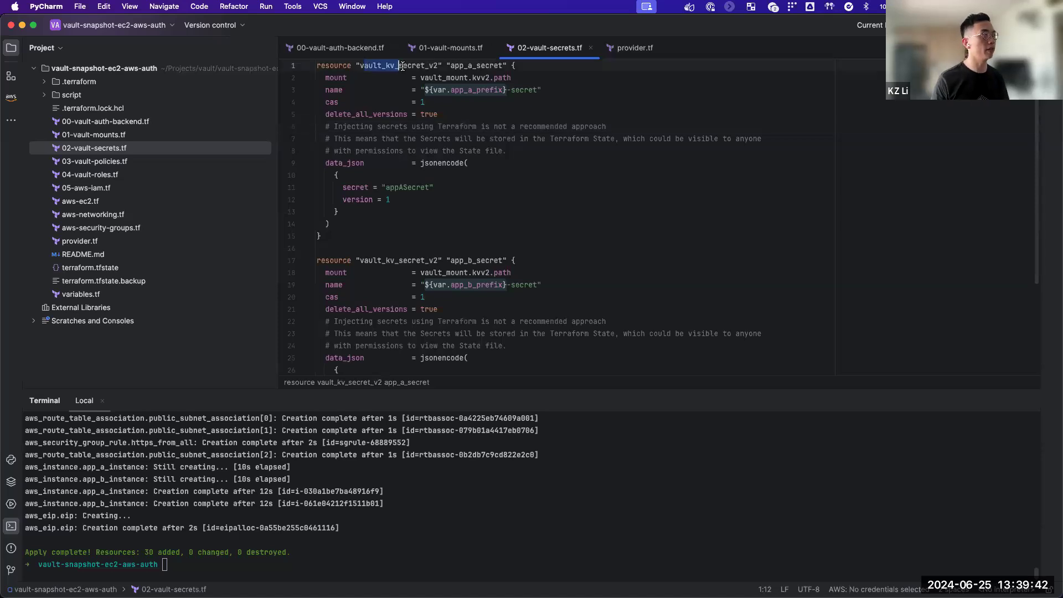
double_click(400, 66)
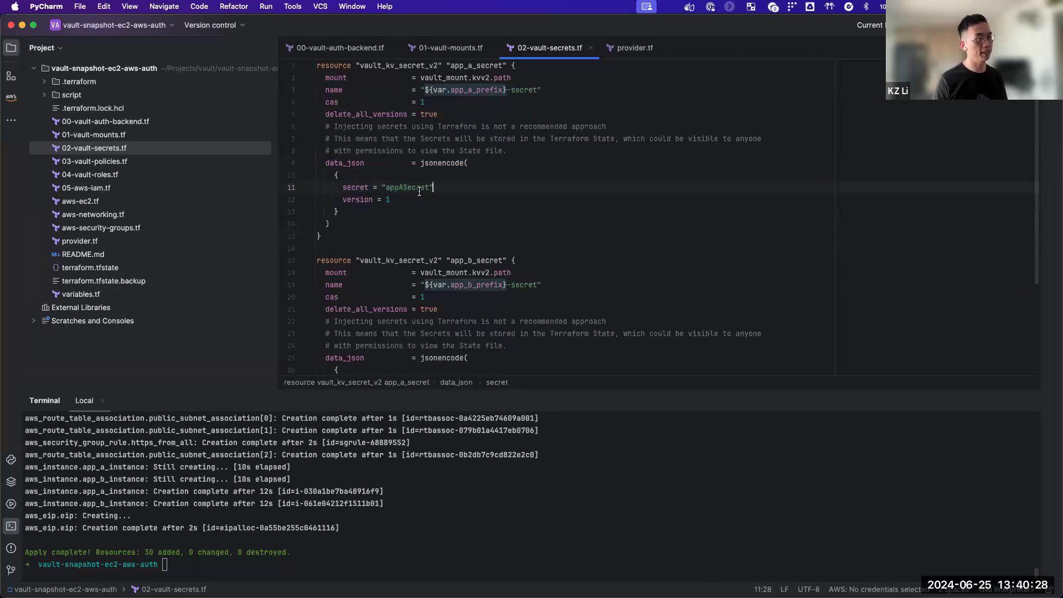
scroll(down, 3)
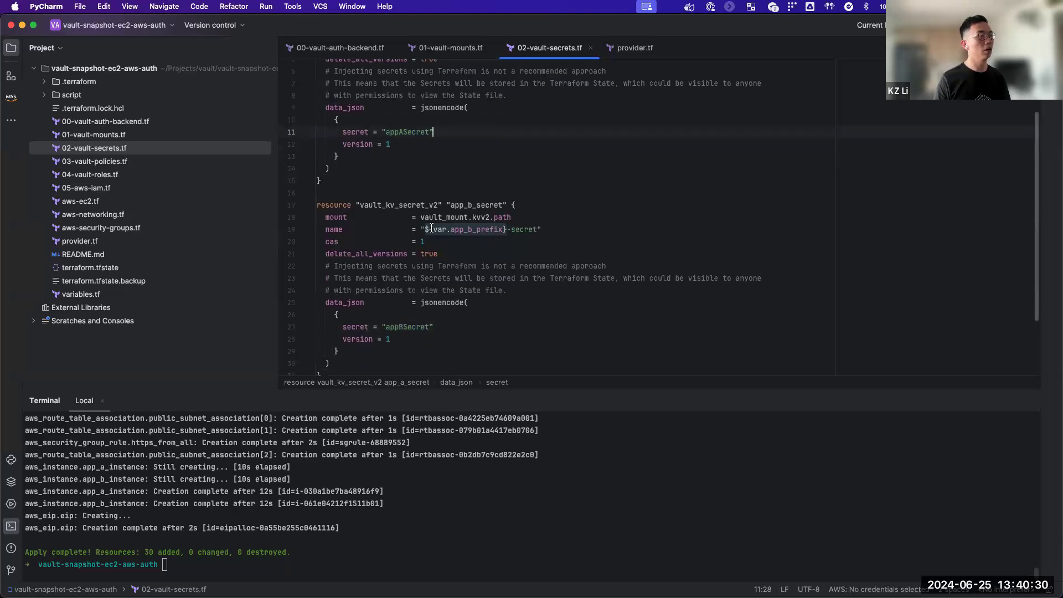
scroll(down, 3)
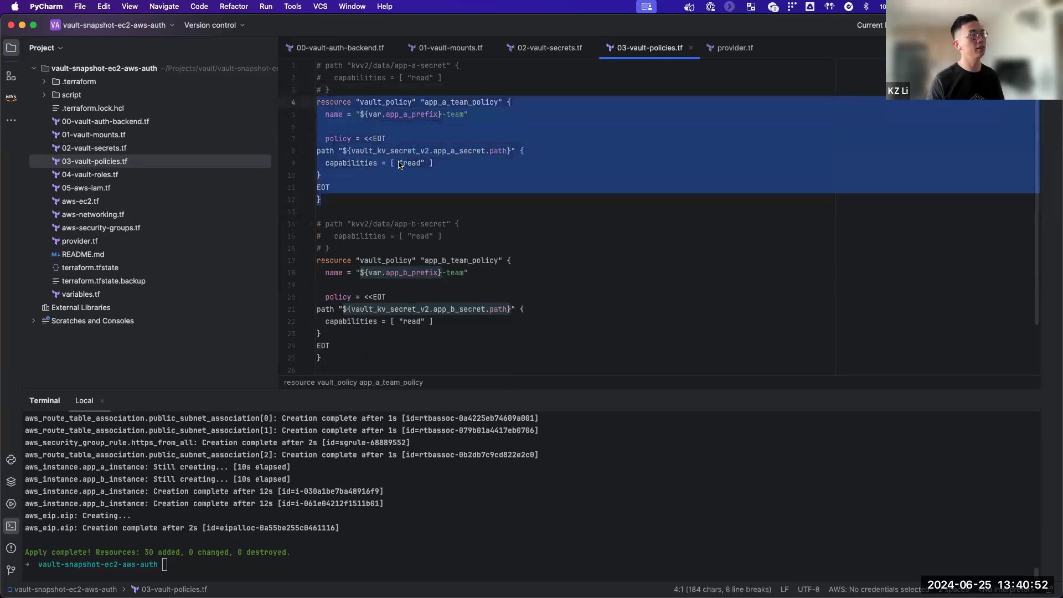
Step: Leave the app_a_team_policy block and bring up 04-vault-roles.tf
click(344, 88)
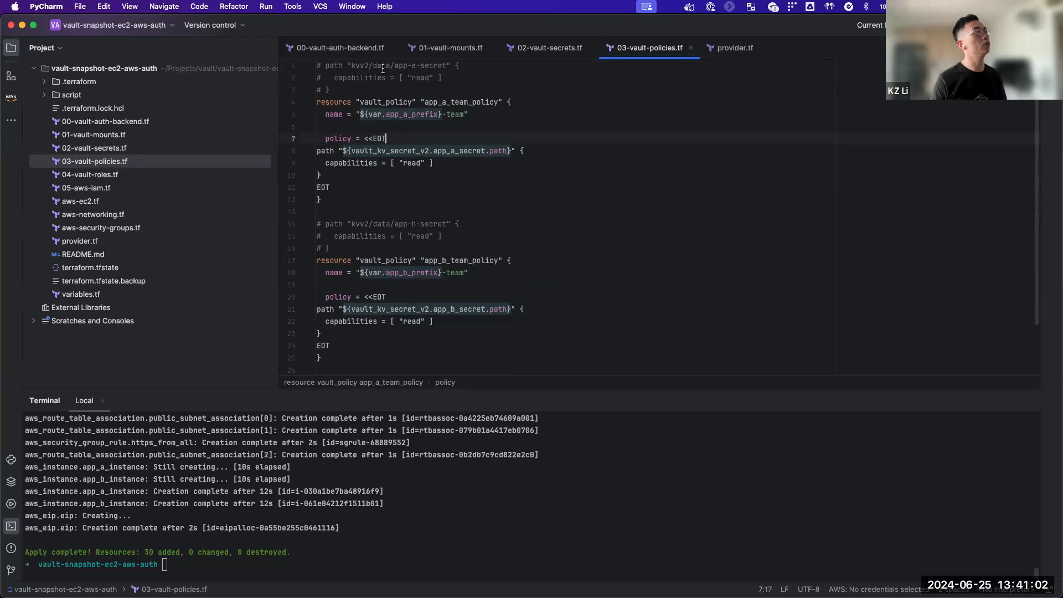
double_click(399, 65)
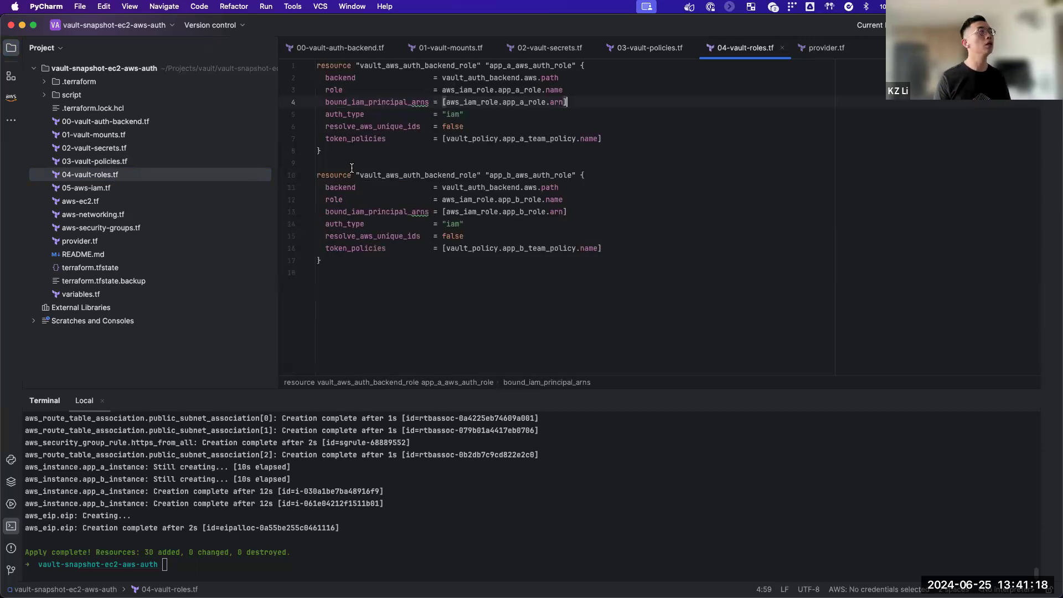
Step: Bring up 05-aws-iam.tf with the app-a and app-b IAM roles and instance profiles
double_click(413, 65)
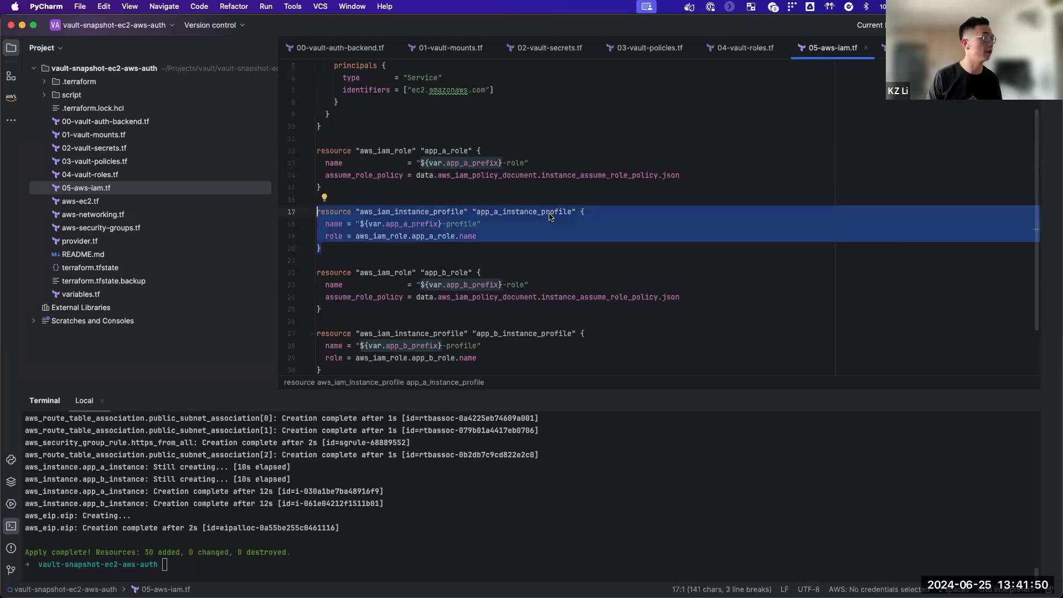
Step: Bring up aws-ec2.tf showing app-a-instance with its instance profile and Vault userdata
click(80, 200)
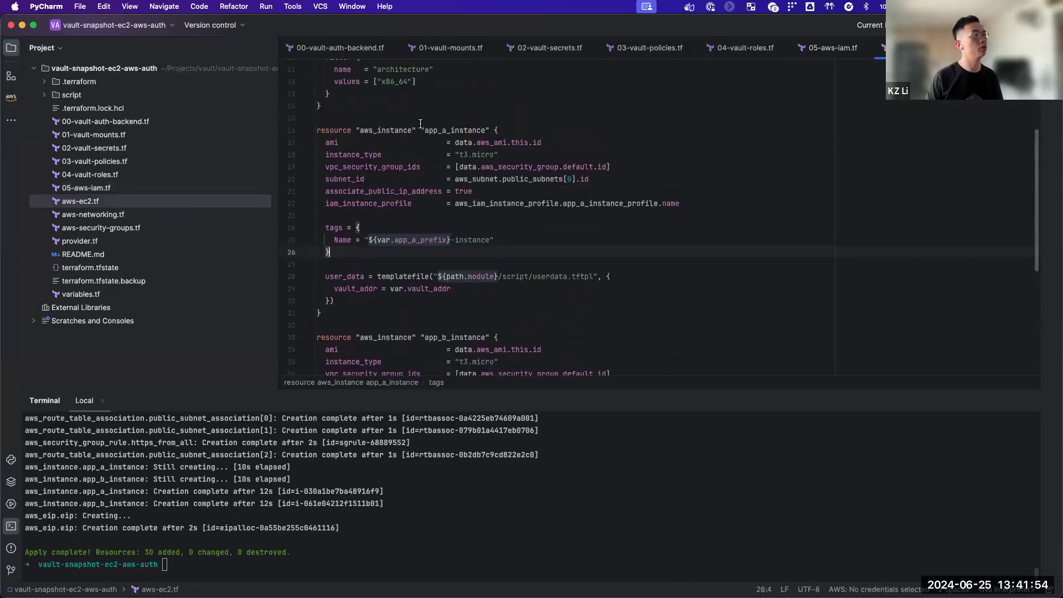
mouse_move(521, 237)
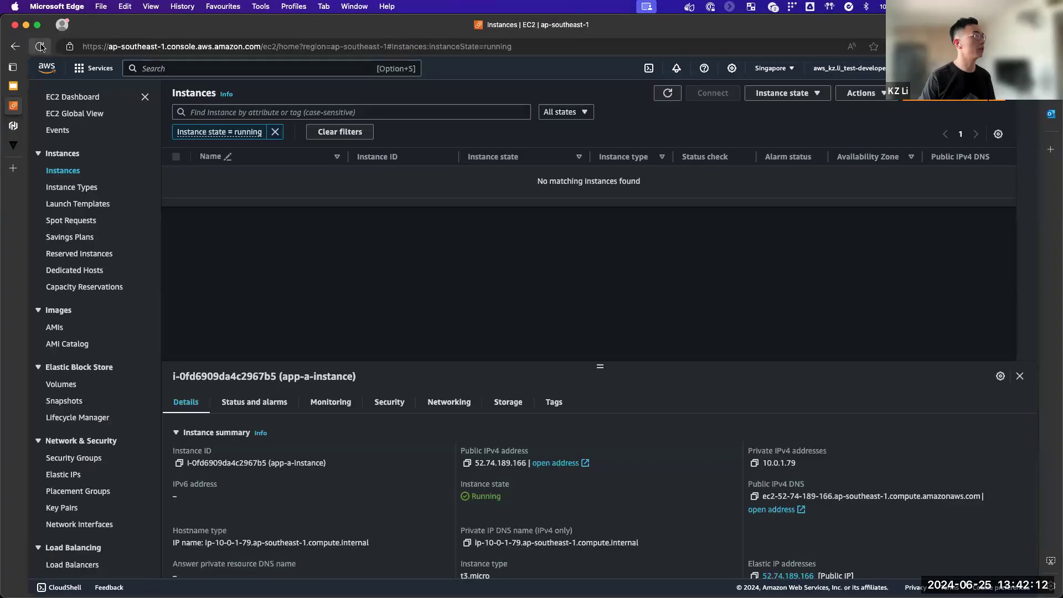
Step: Refresh the Instances list and start an EC2 Instance Connect session on app-a-instance
click(667, 93)
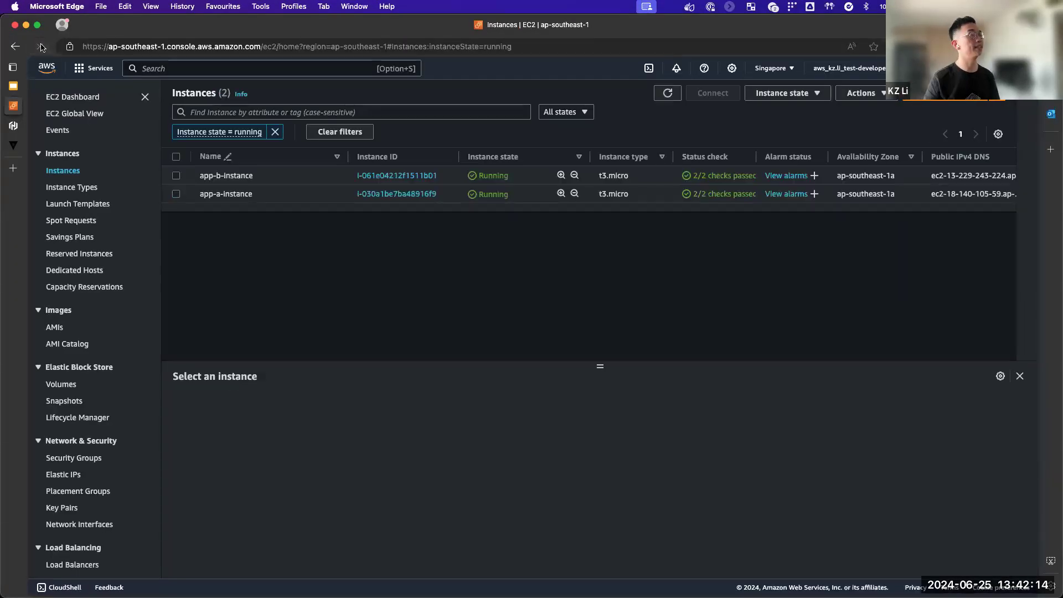
mouse_move(235, 194)
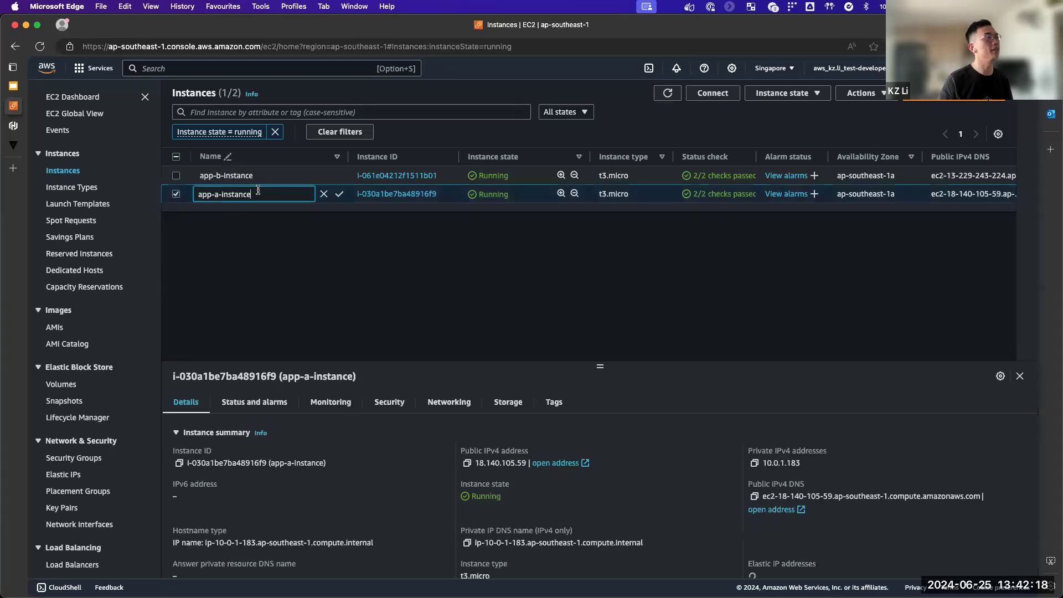
click(713, 93)
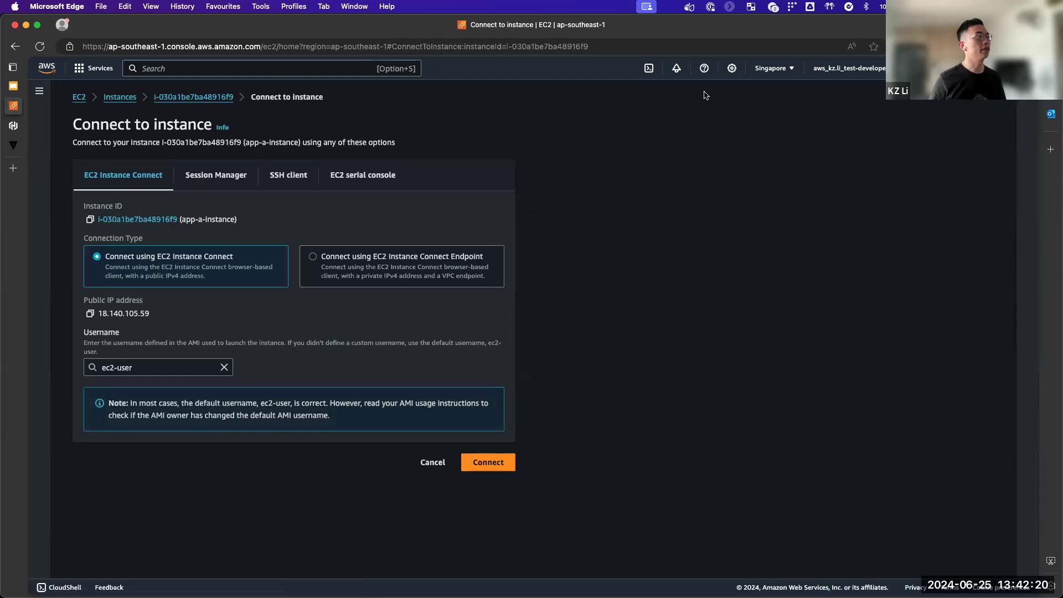
click(487, 462)
text(vault login -auth=)
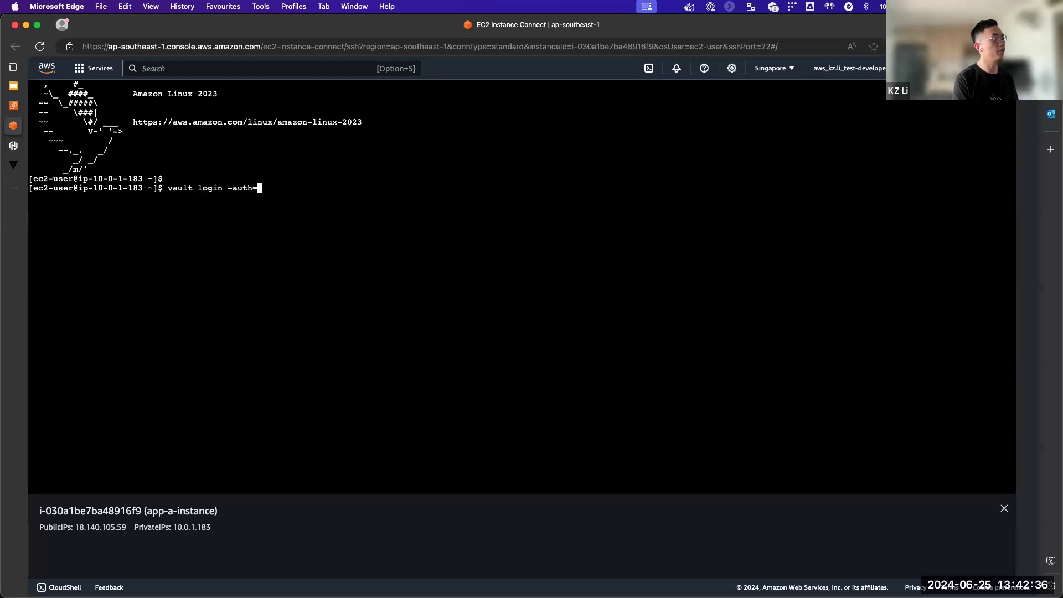
Step: Run vault login -method=aws and vault token lookup, highlighting the app-a-team policy on the token
text(aws)
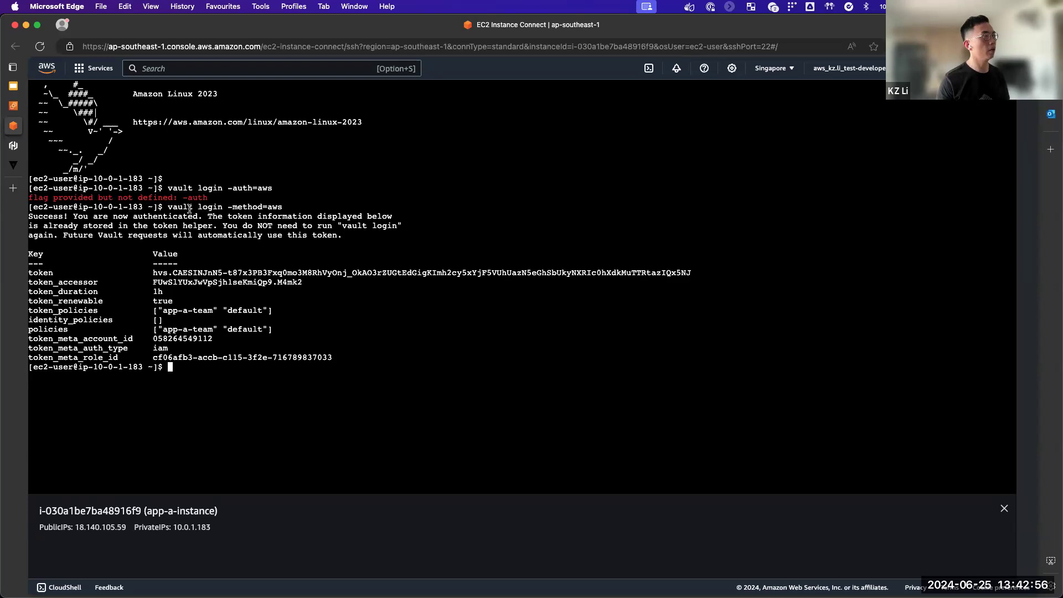
drag(153, 272, 710, 272)
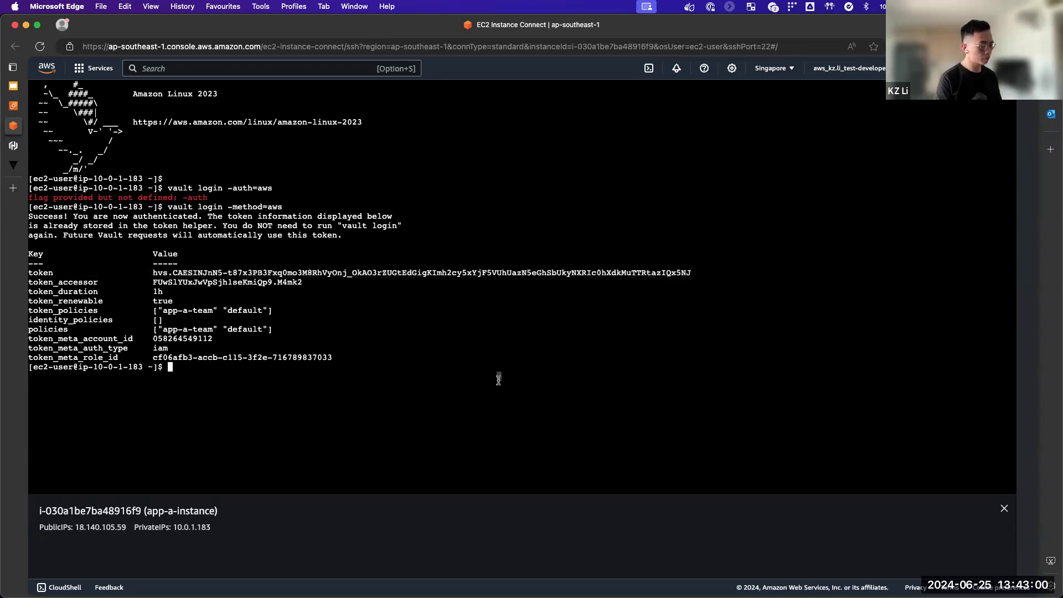
text(vault token lookup)
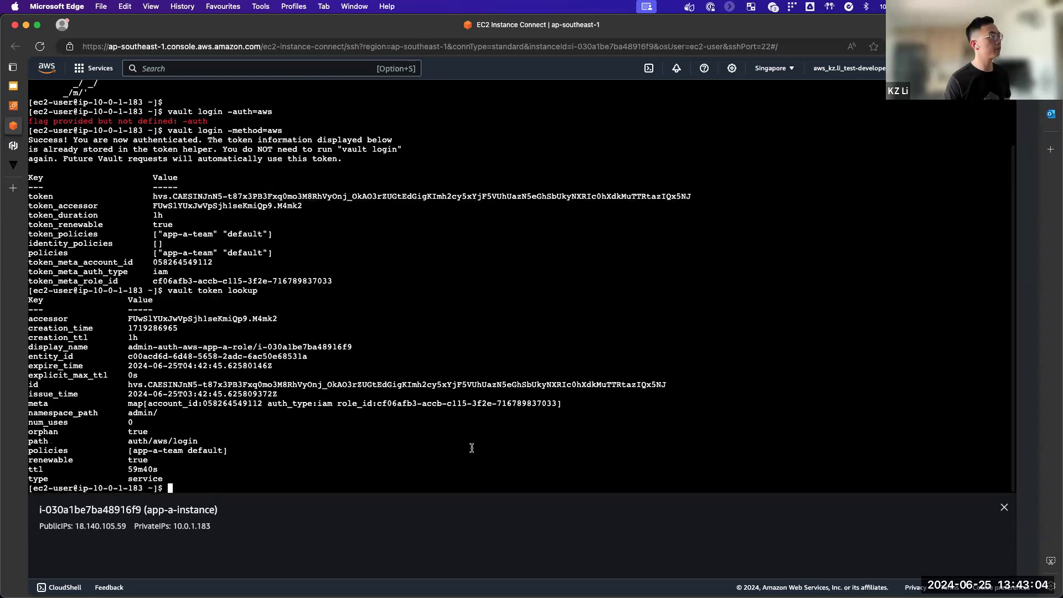
double_click(46, 452)
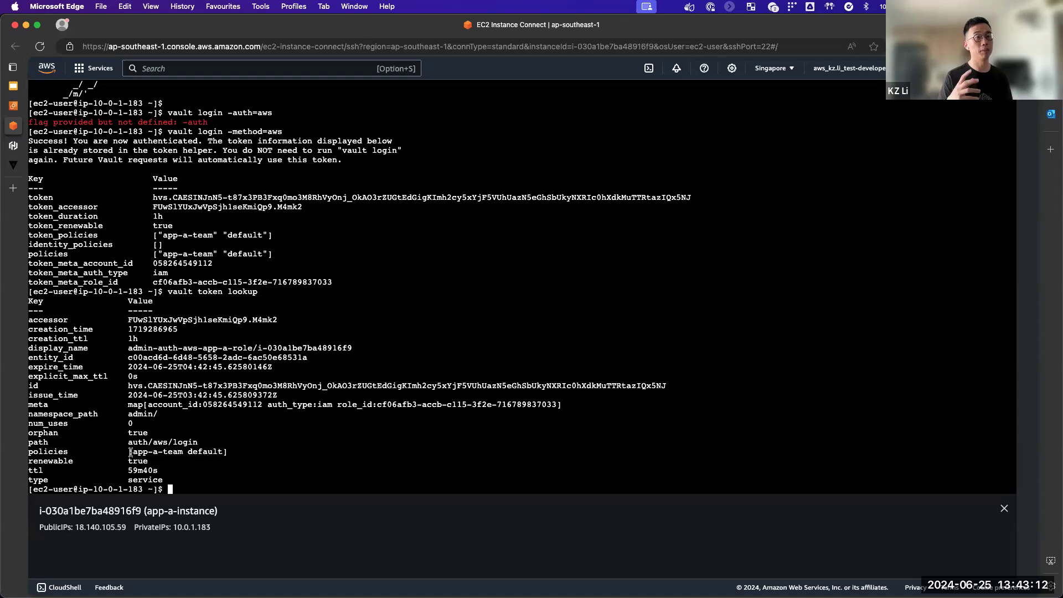
double_click(153, 452)
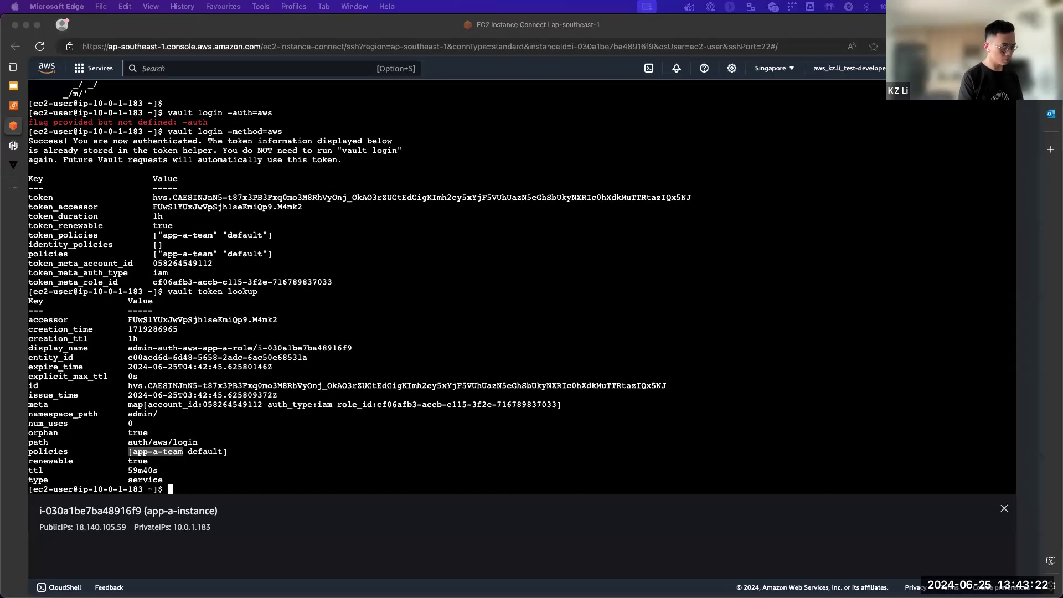
Step: Read app-a-secret from the kvv2 mount, hit permission denied on app-b-secret, and show the Thank you slide
text(vault kv get -mount="kvv2" "app-a-secret")
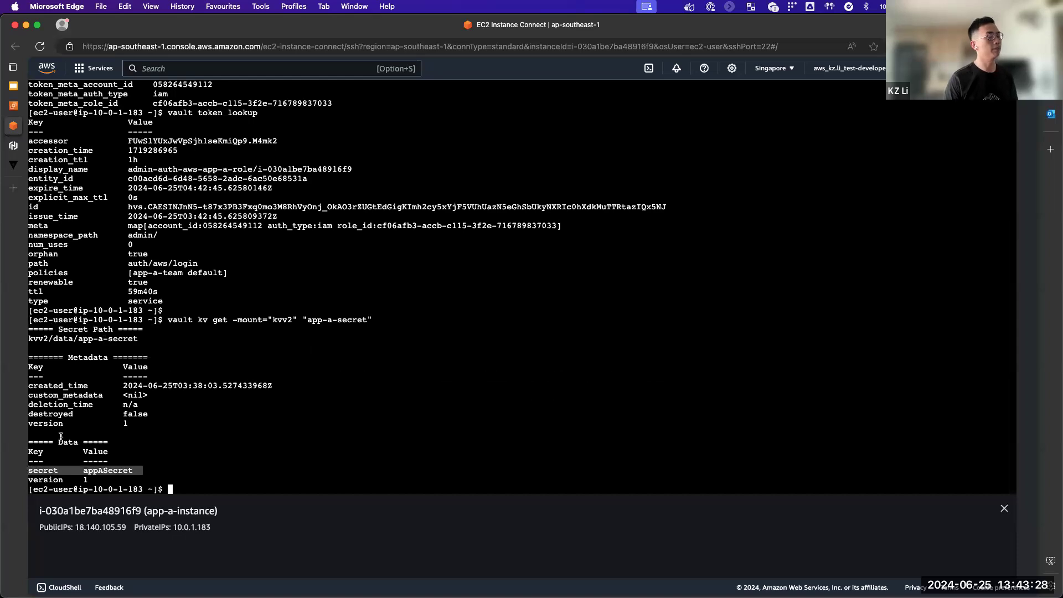
mouse_move(61, 445)
text(vault kv get -mount="kvv2" "app-b-secret")
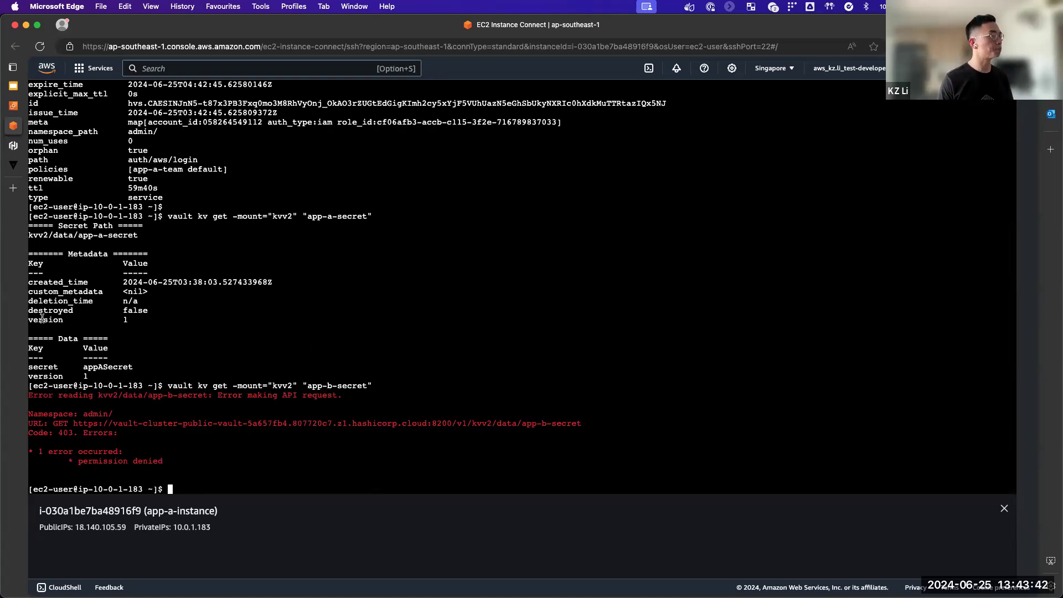
mouse_move(184, 332)
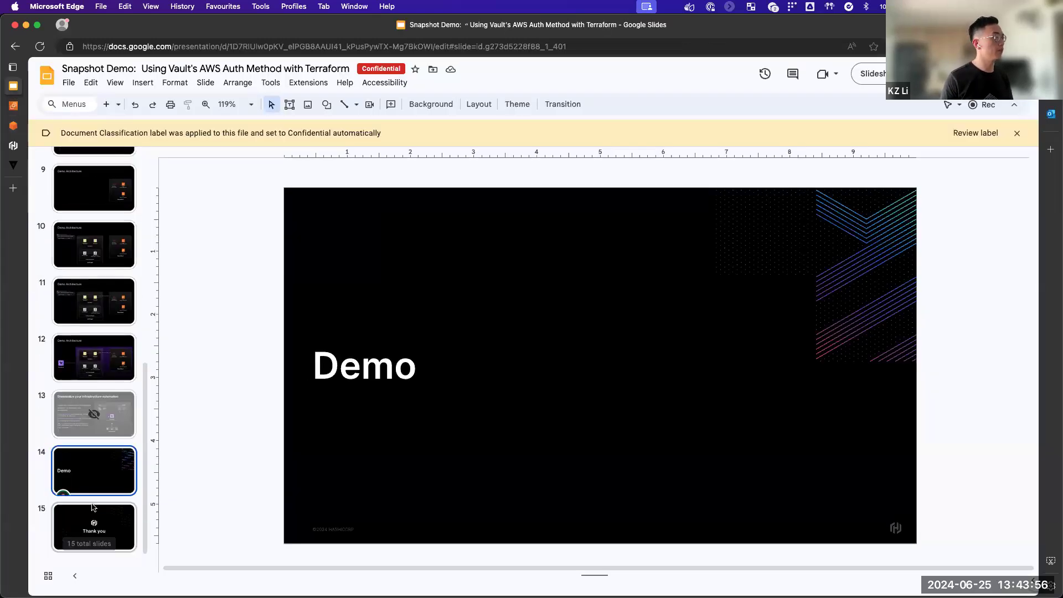
click(93, 528)
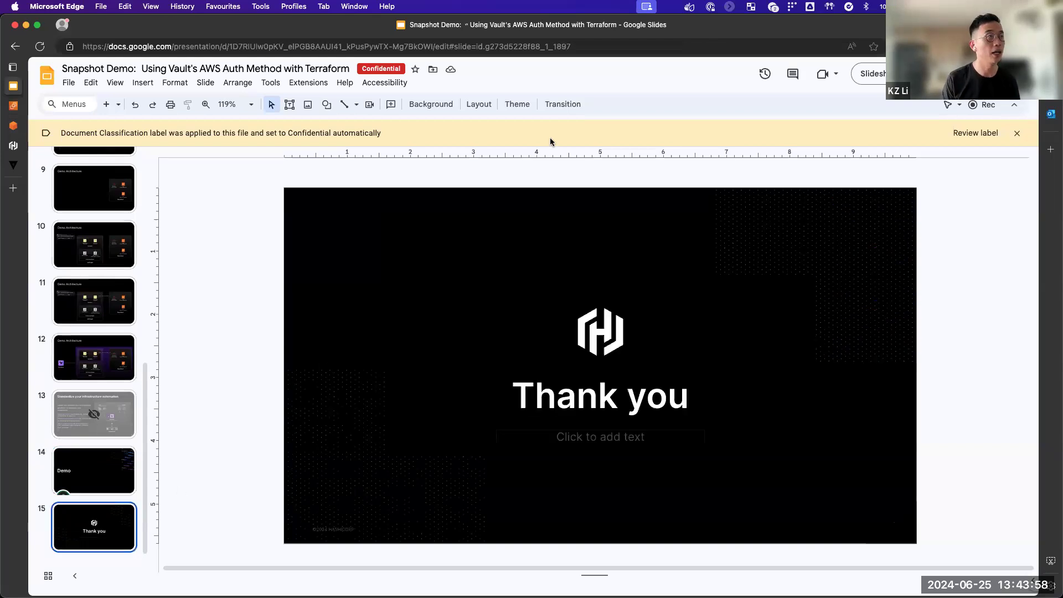